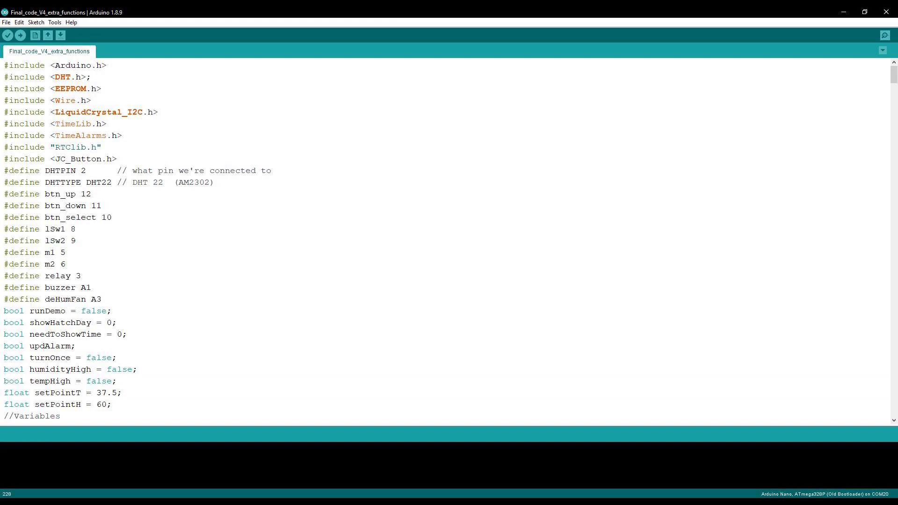
- Scroll the sketch to bring void loop() and its body into view
scroll(down, 3)
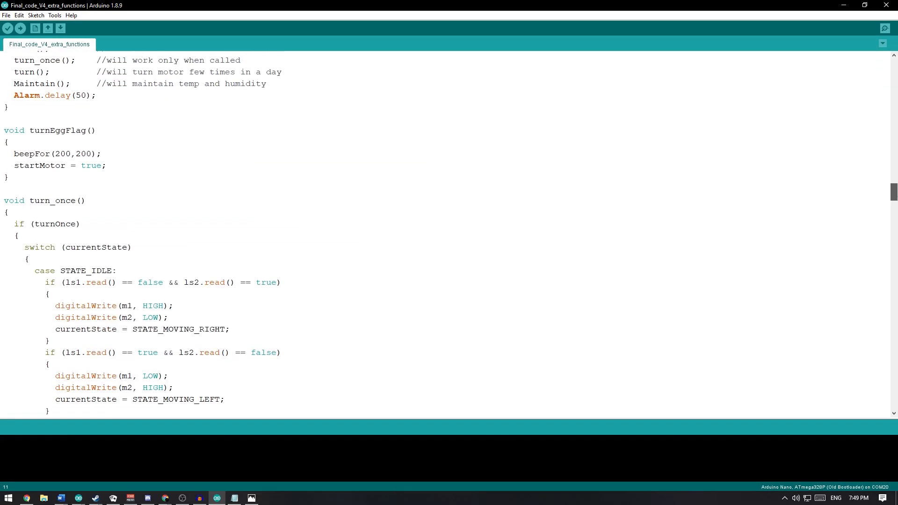
scroll(up, 3)
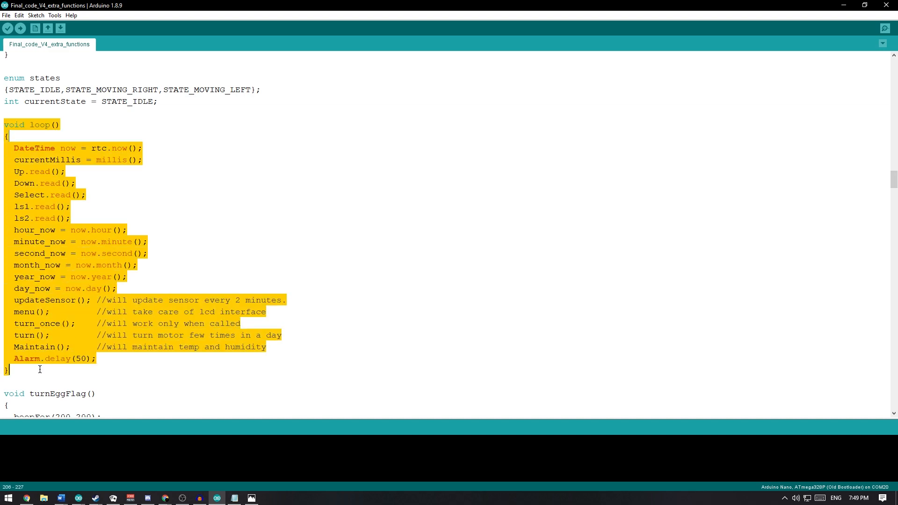
- Clear the loop() marking and highlight the updateSensor() call
click(36, 368)
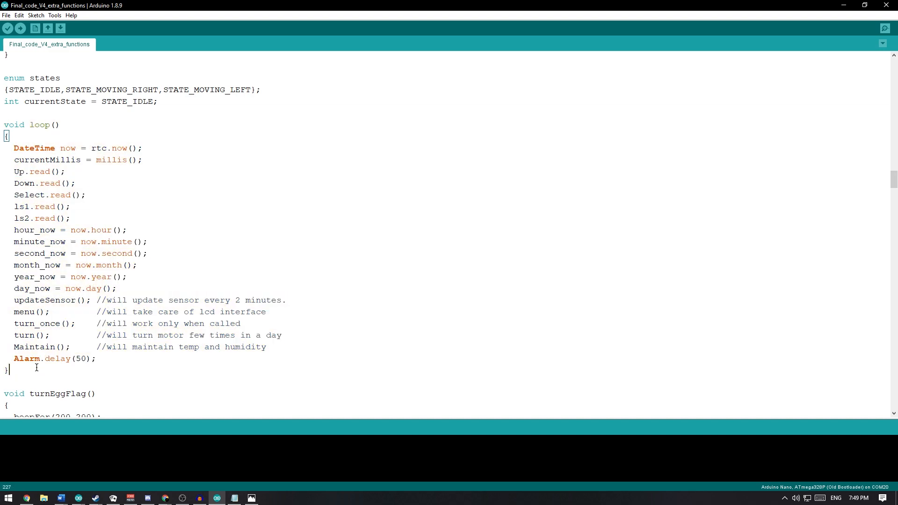
double_click(48, 299)
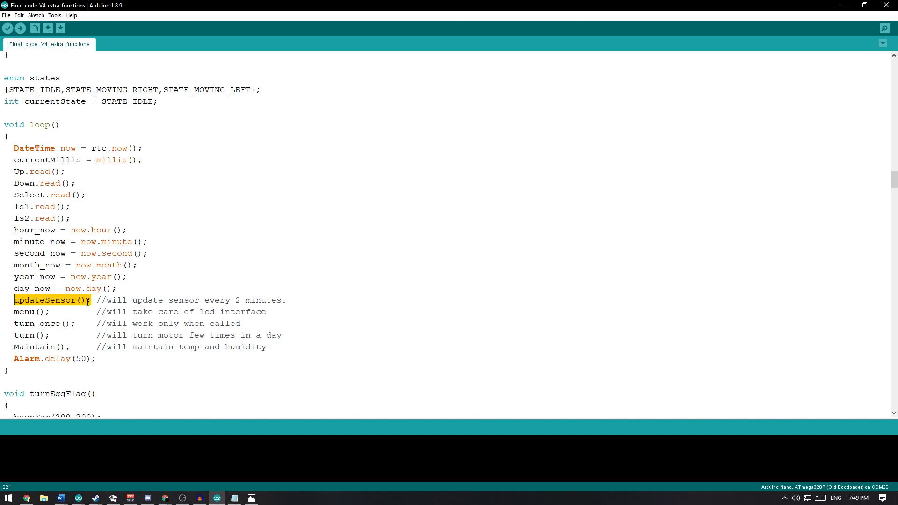
mouse_move(104, 314)
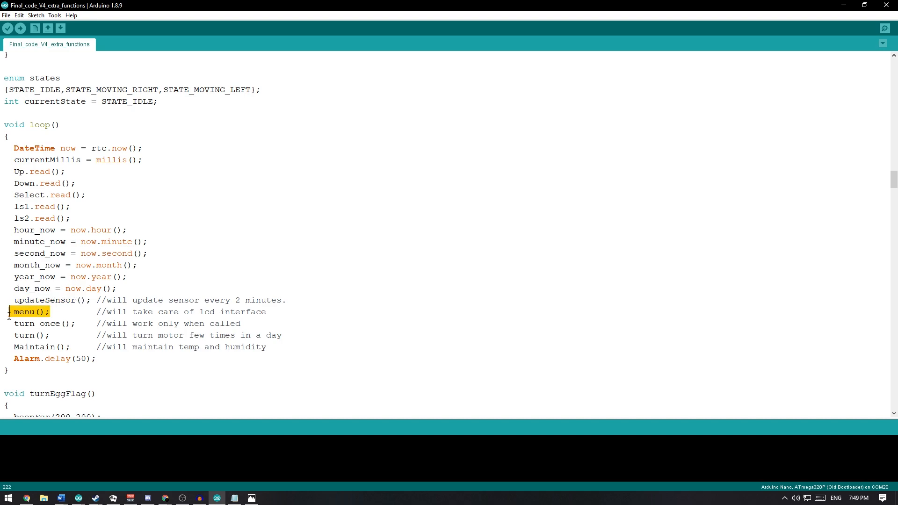
- Clear the menu() marking and highlight the turn_once() call
click(53, 315)
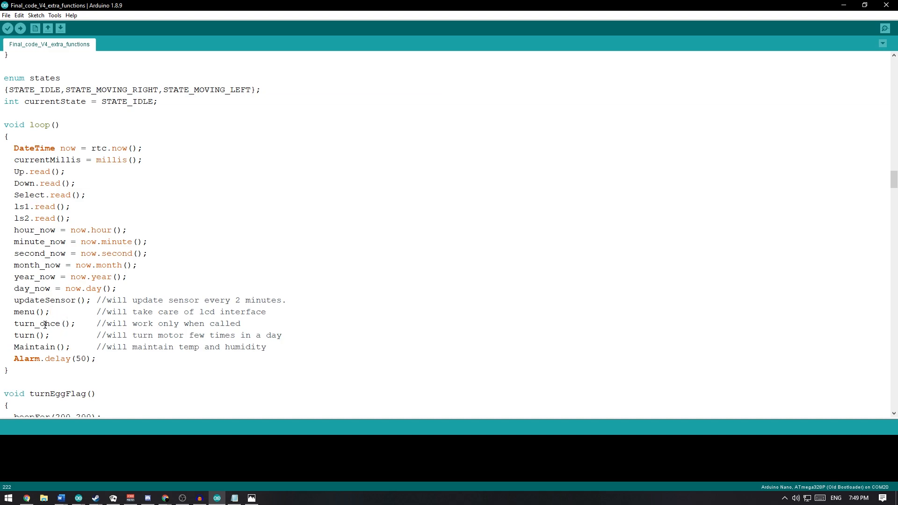
double_click(45, 323)
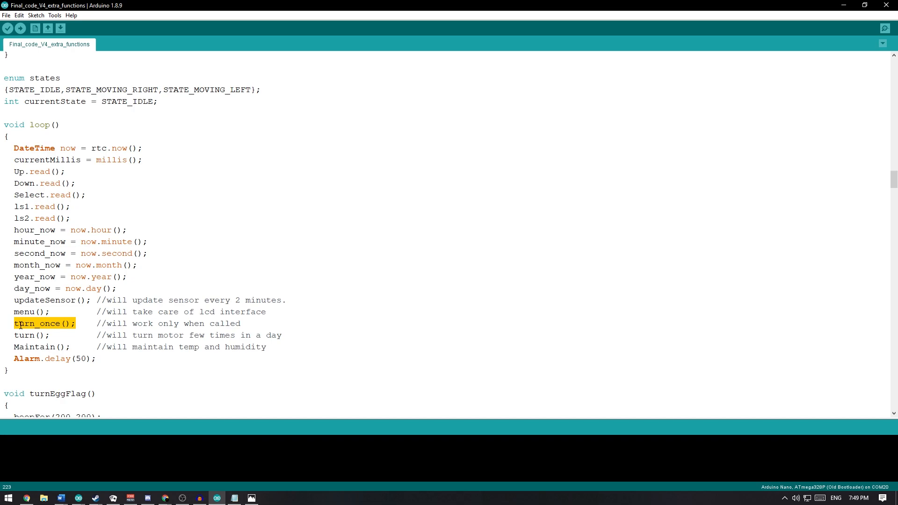
mouse_move(56, 335)
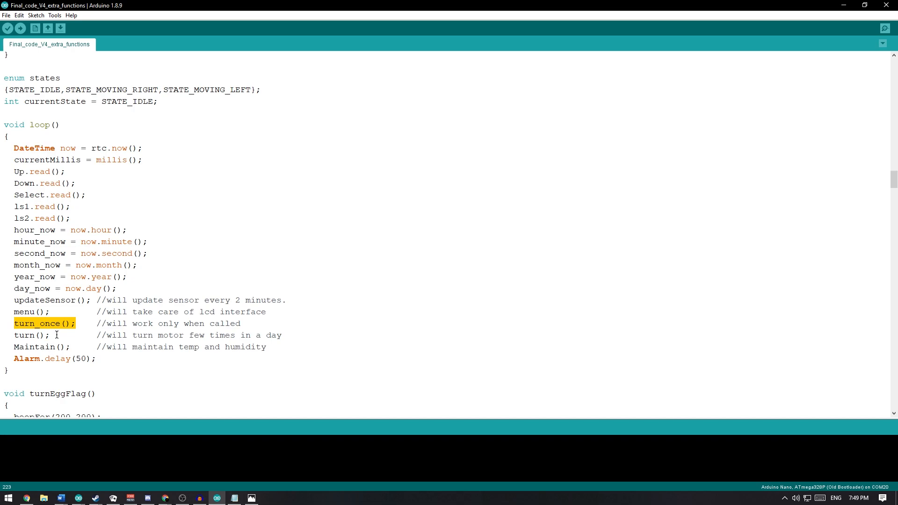